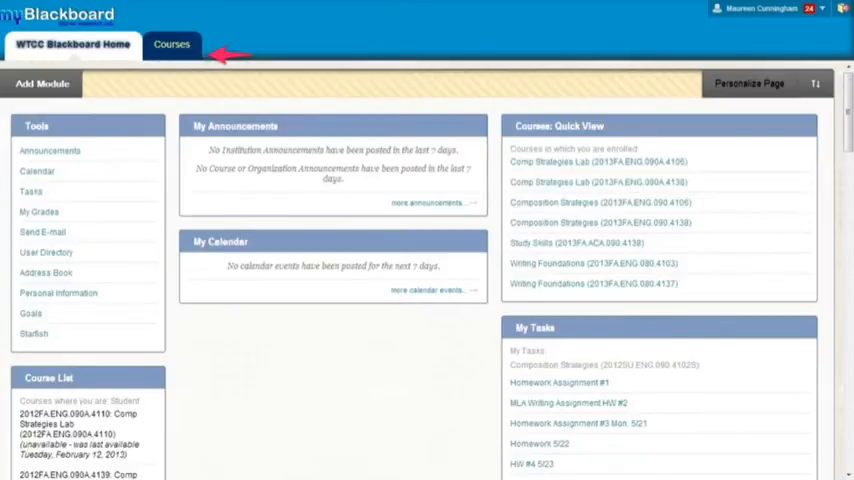
# - Switch from the Blackboard home dashboard to the Courses area
pyautogui.click(171, 44)
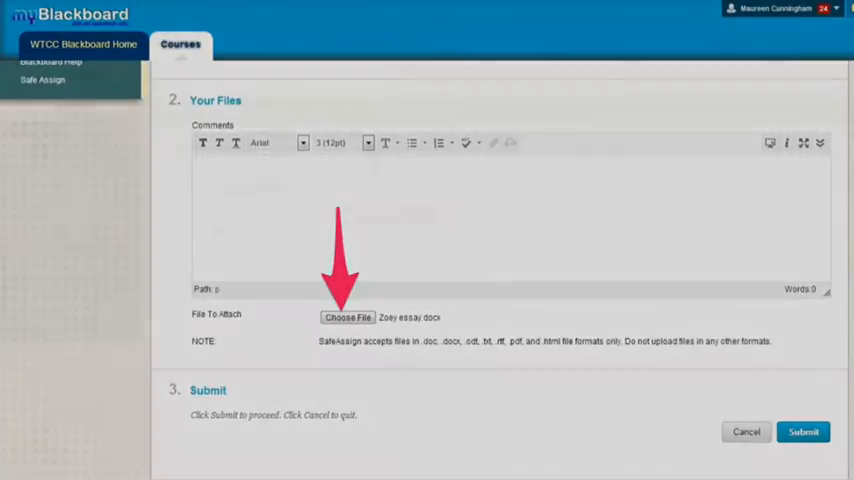
# - Submit the attached essay to Example Essay and view its submission details
pyautogui.click(803, 431)
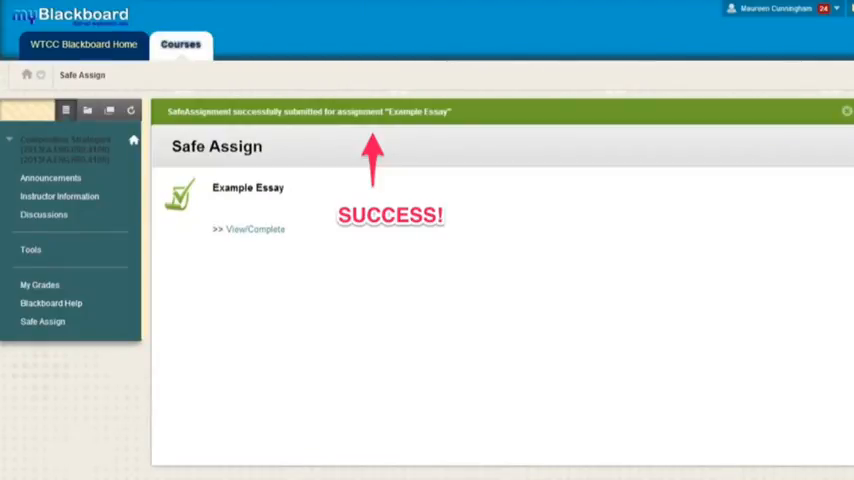
pyautogui.click(255, 229)
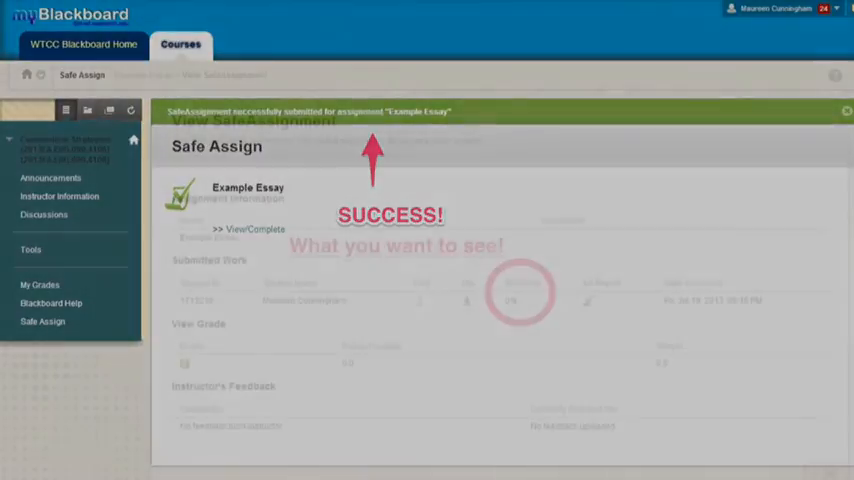